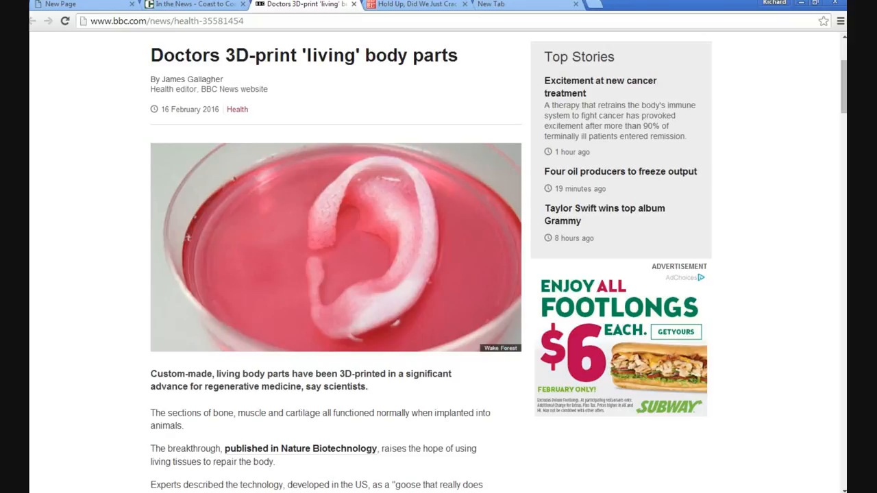
{"action": "scroll", "scroll_direction": "down", "scroll_amount": 3}
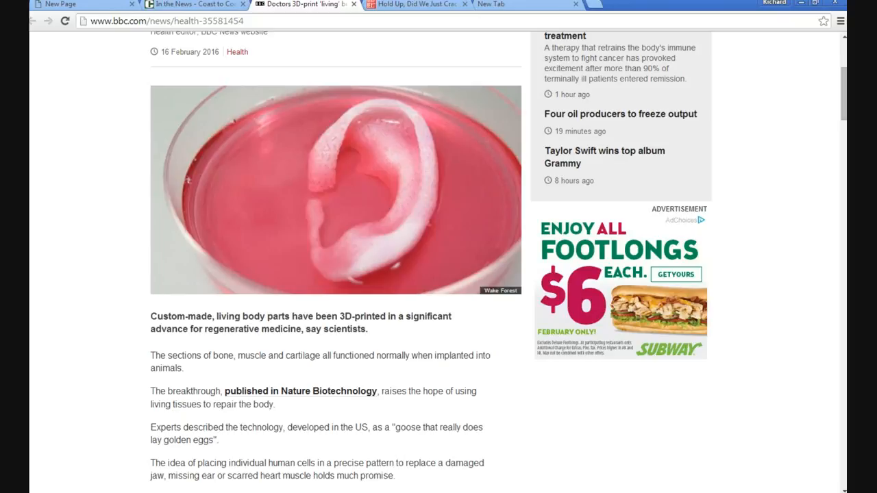
{"action": "scroll", "scroll_direction": "down", "scroll_amount": 3}
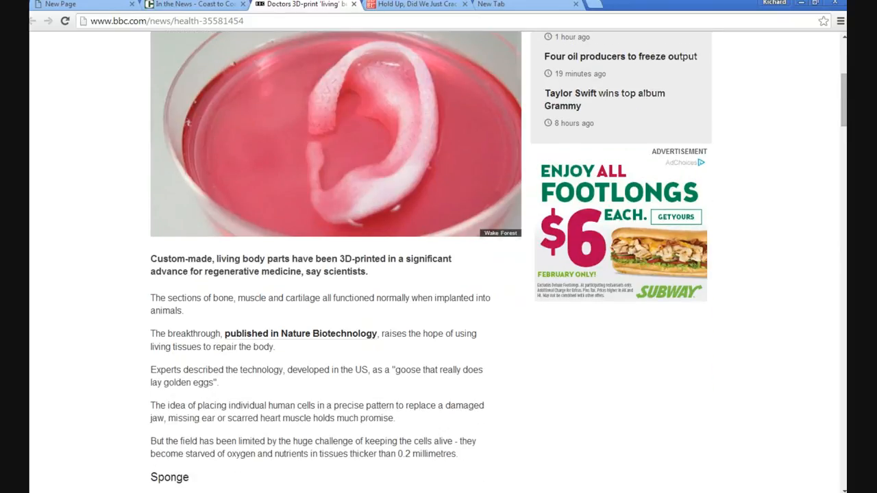
{"action": "scroll", "scroll_direction": "down", "scroll_amount": 3}
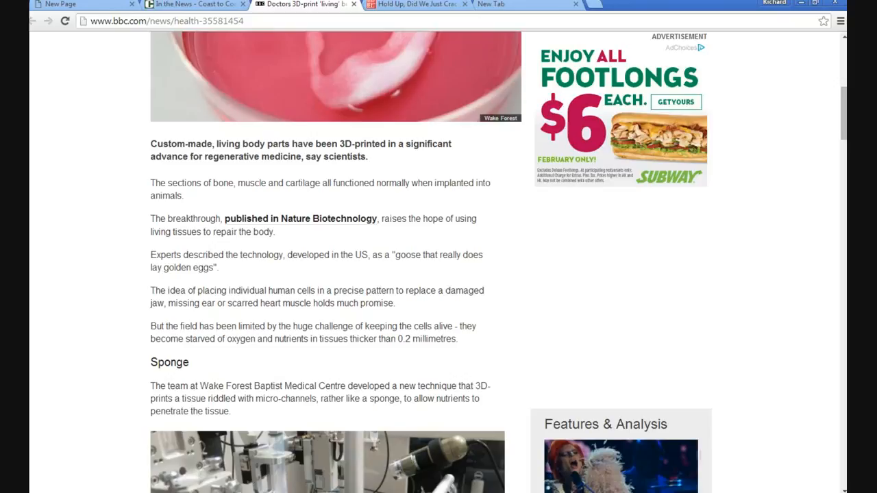
{"action": "scroll", "scroll_direction": "down", "scroll_amount": 3}
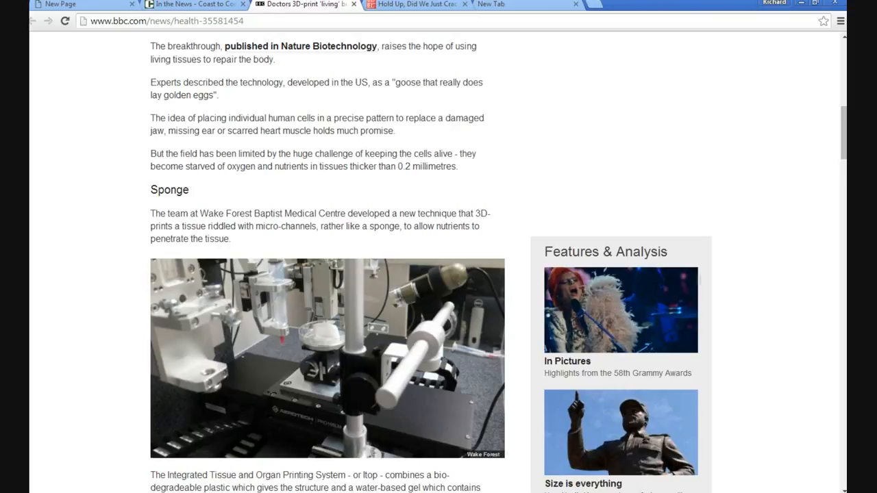
{"action": "scroll", "scroll_direction": "down", "scroll_amount": 3}
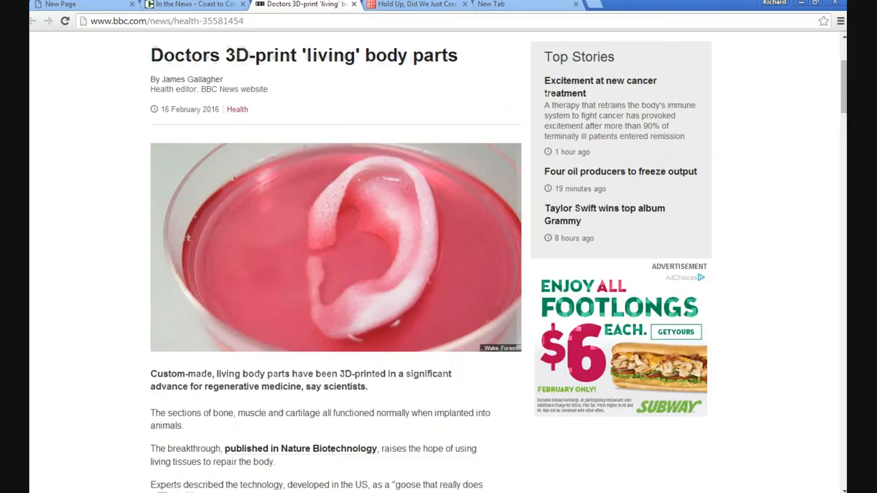
{"action": "scroll", "scroll_direction": "down", "scroll_amount": 3}
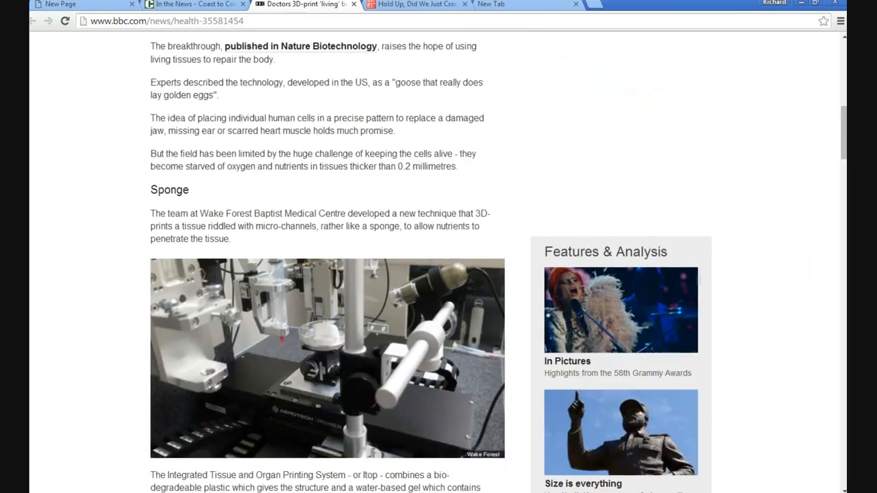
{"action": "scroll", "scroll_direction": "down", "scroll_amount": 3}
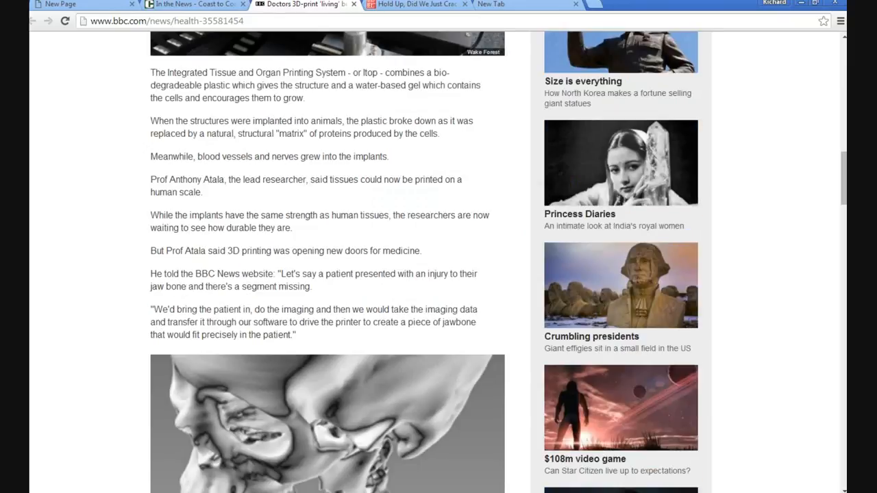
{"action": "scroll", "scroll_direction": "down", "scroll_amount": 3}
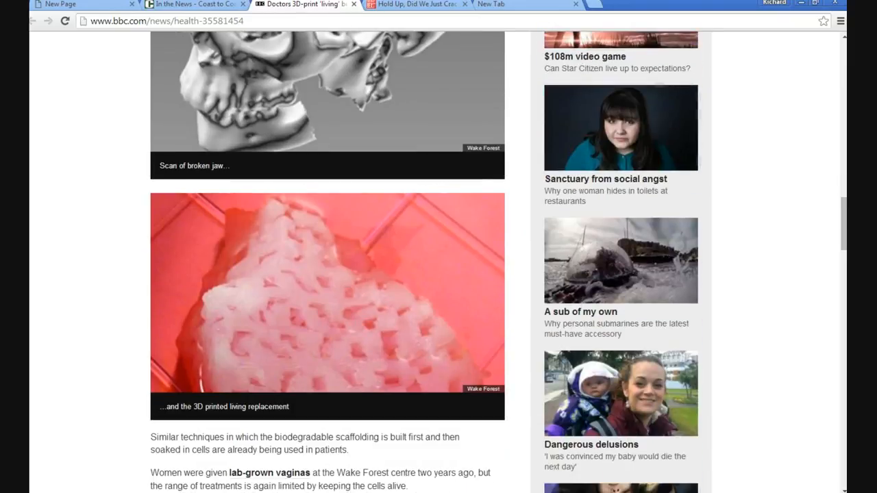
{"action": "scroll", "scroll_direction": "down", "scroll_amount": 3}
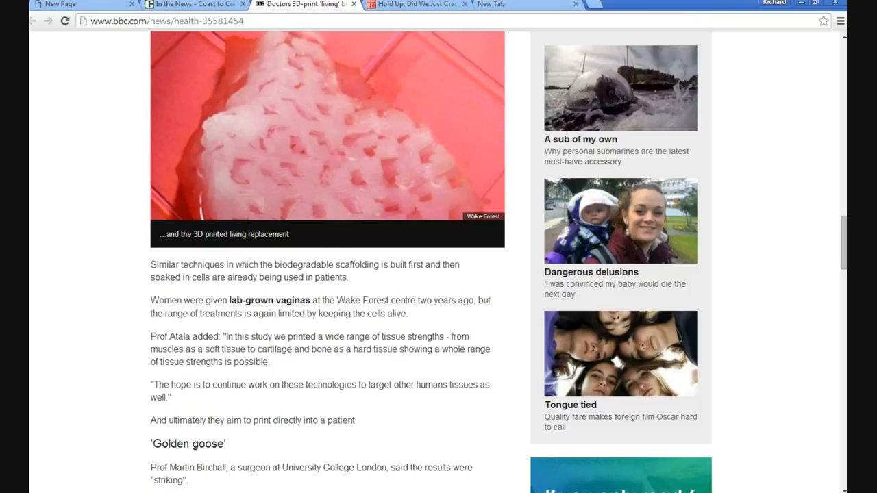
{"action": "scroll", "scroll_direction": "down", "scroll_amount": 3}
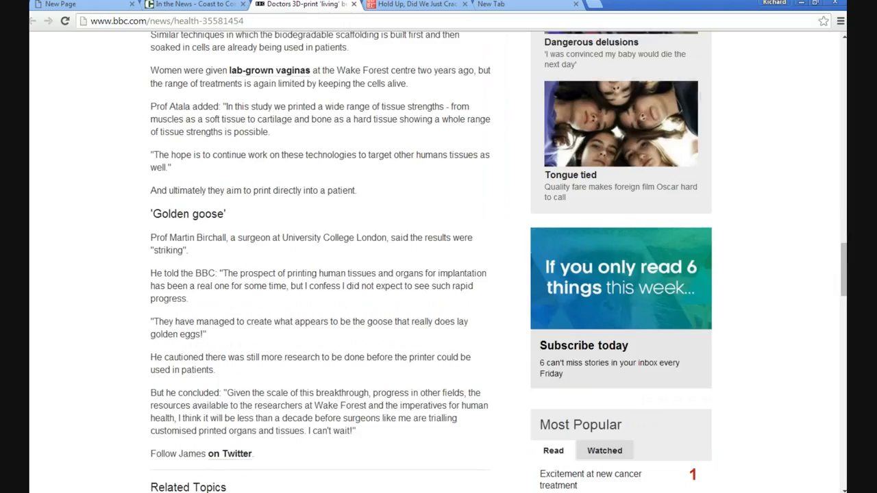